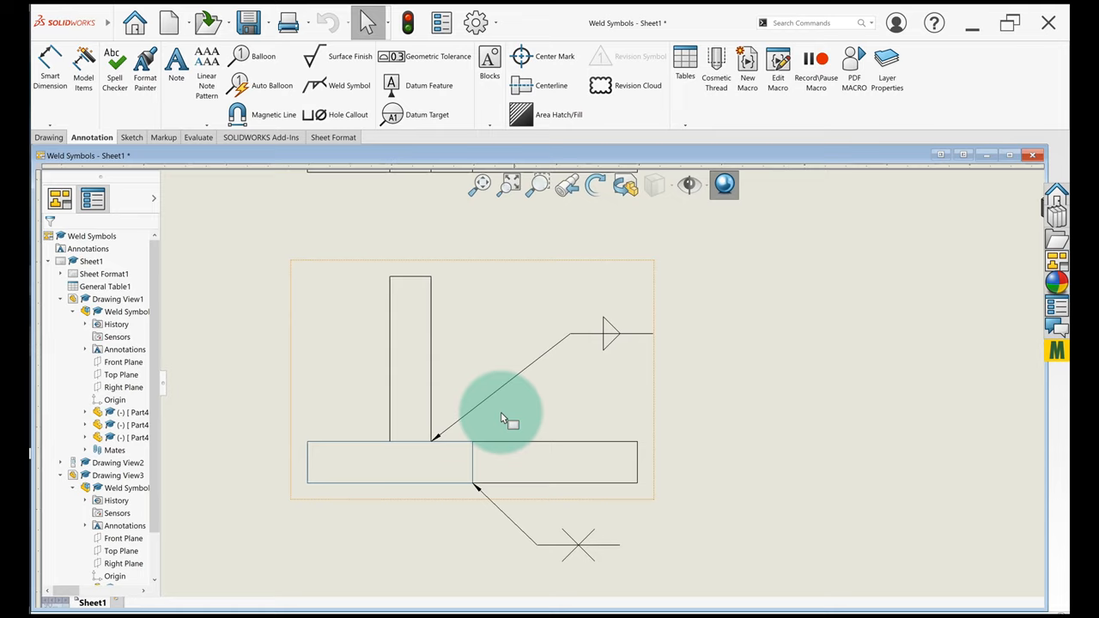
{"action": "mouse_move", "coordinate": [567, 364]}
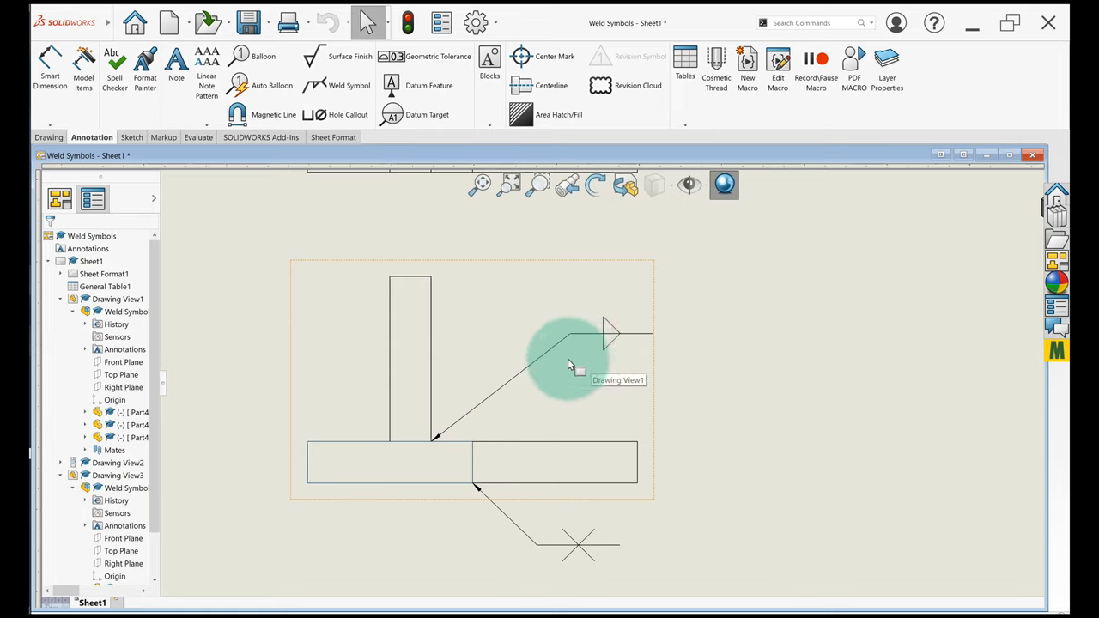
{"action": "mouse_move", "coordinate": [515, 408]}
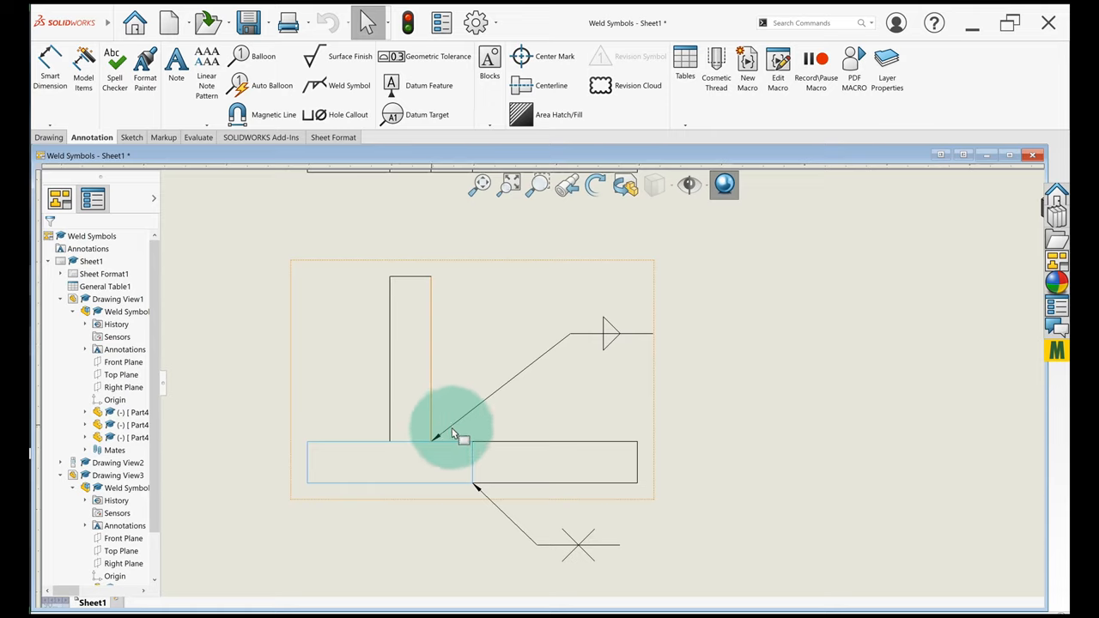
{"action": "mouse_move", "coordinate": [444, 422]}
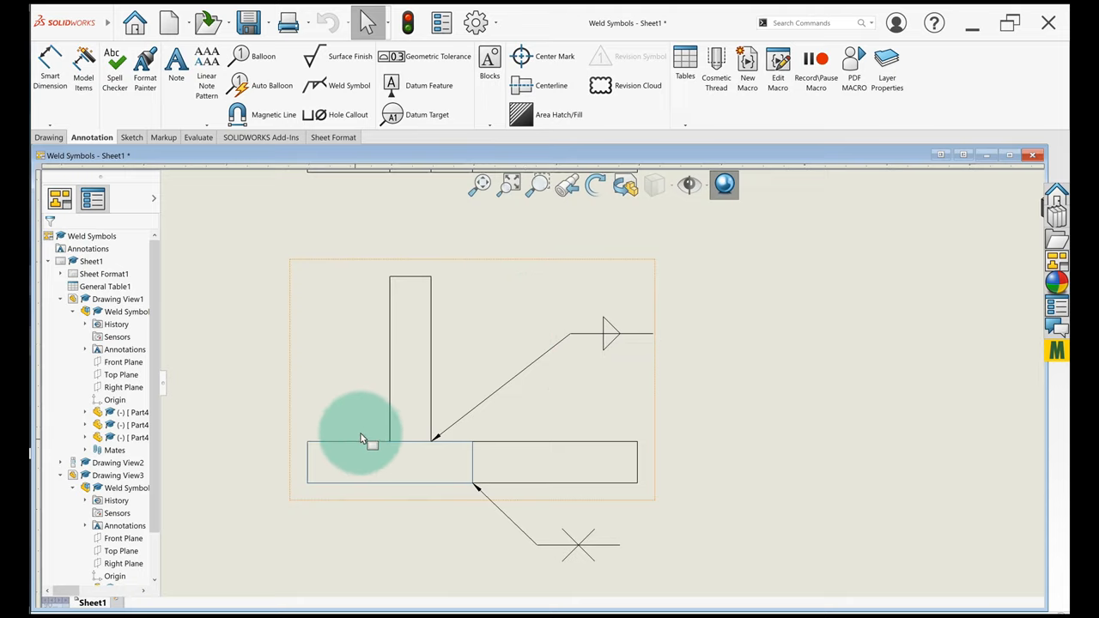
{"action": "mouse_move", "coordinate": [377, 437]}
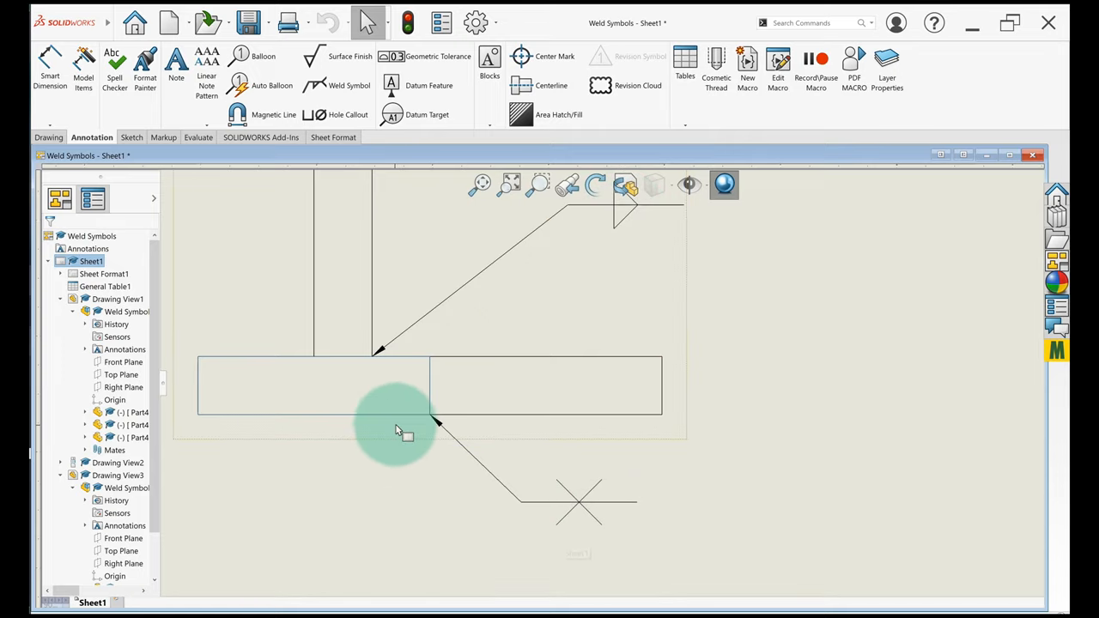
{"action": "mouse_move", "coordinate": [427, 392]}
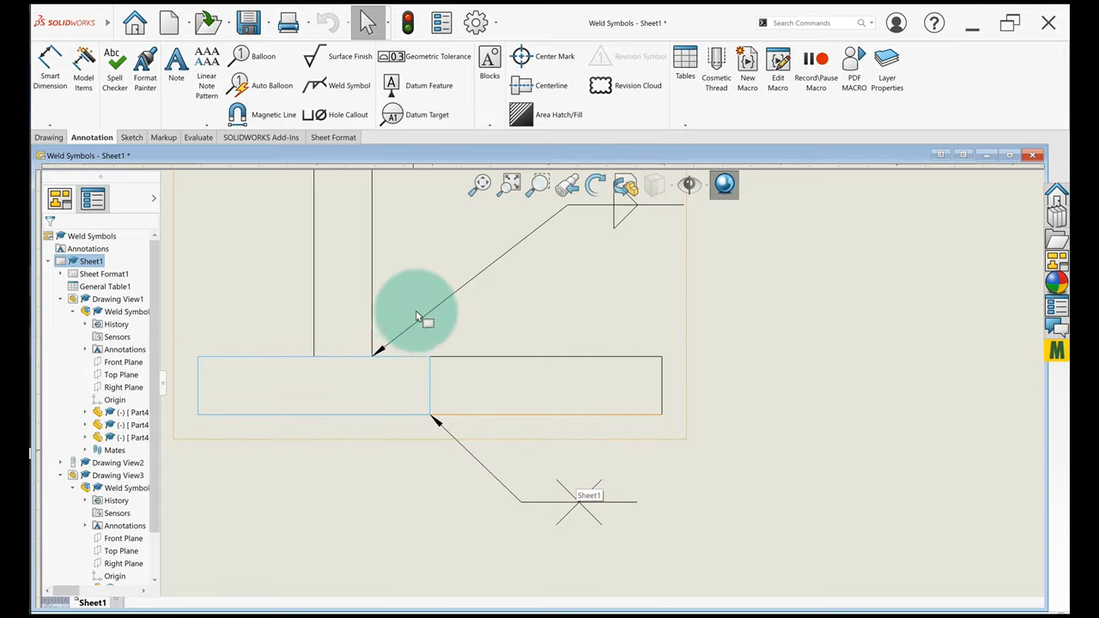
{"action": "mouse_move", "coordinate": [437, 373]}
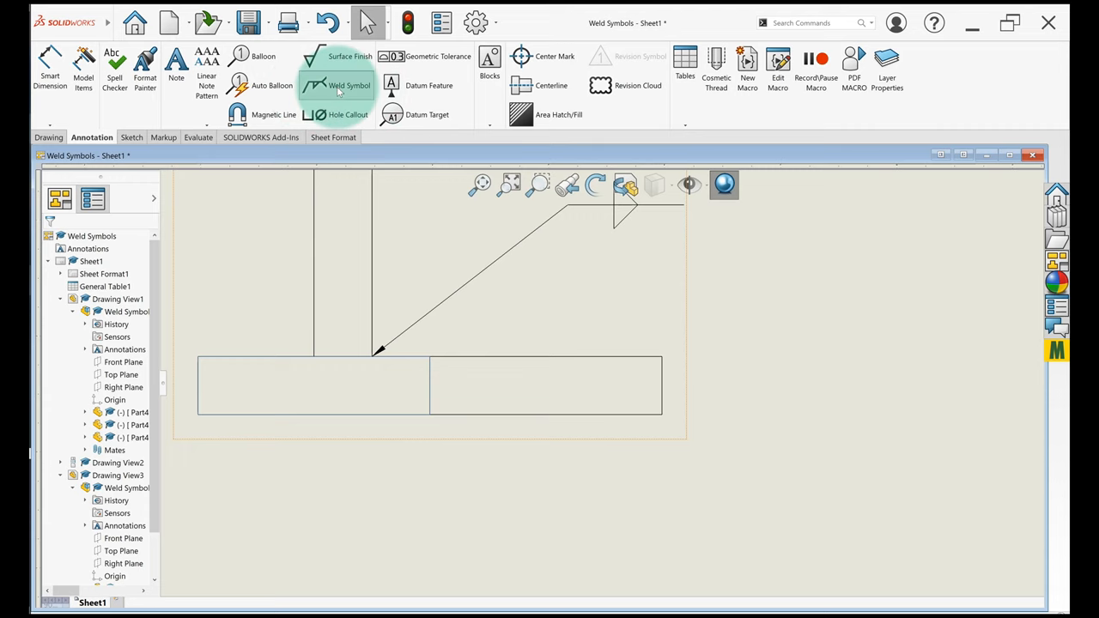
- Start a weld symbol and bring up the arrow-side ANSI weld type list for a V-groove
{"action": "left_click", "coordinate": [323, 86]}
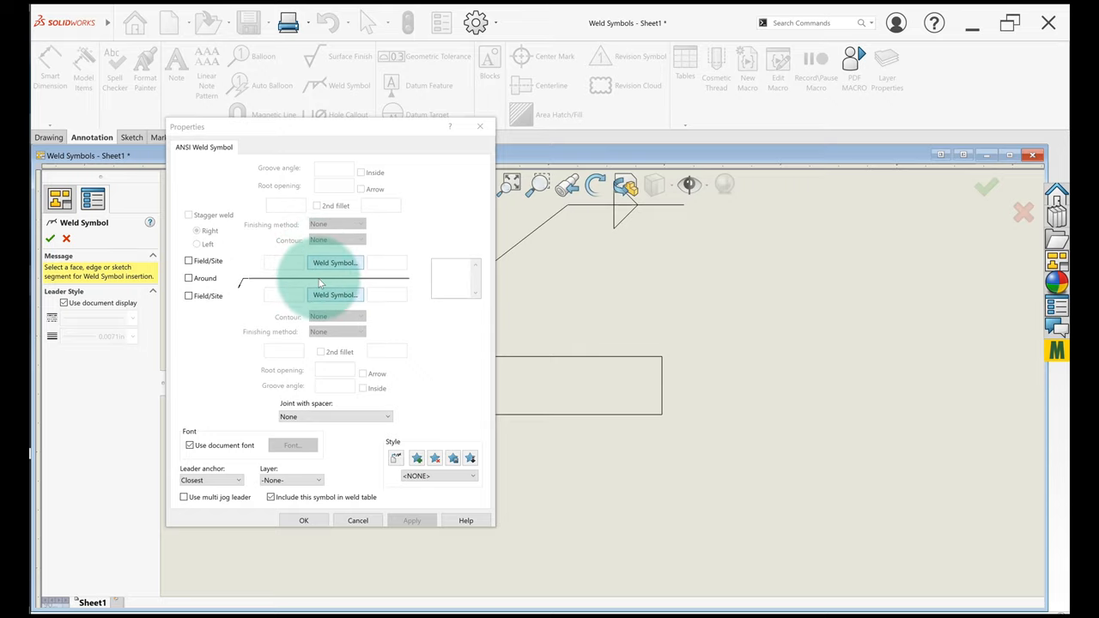
{"action": "mouse_move", "coordinate": [395, 254]}
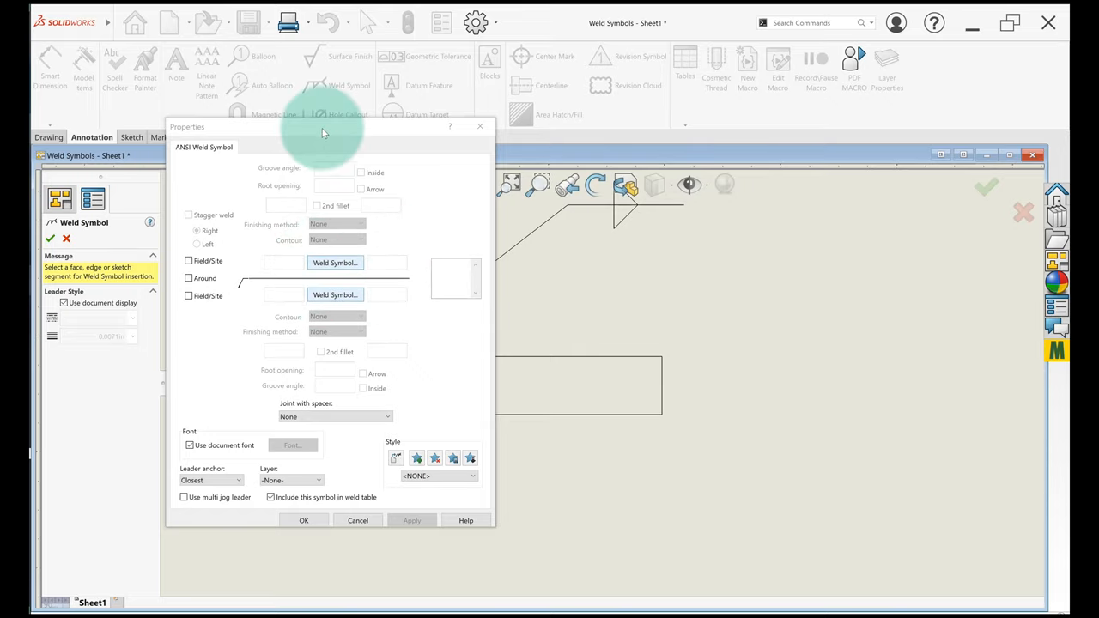
{"action": "left_click_drag", "start_coordinate": [324, 128], "coordinate": [804, 151]}
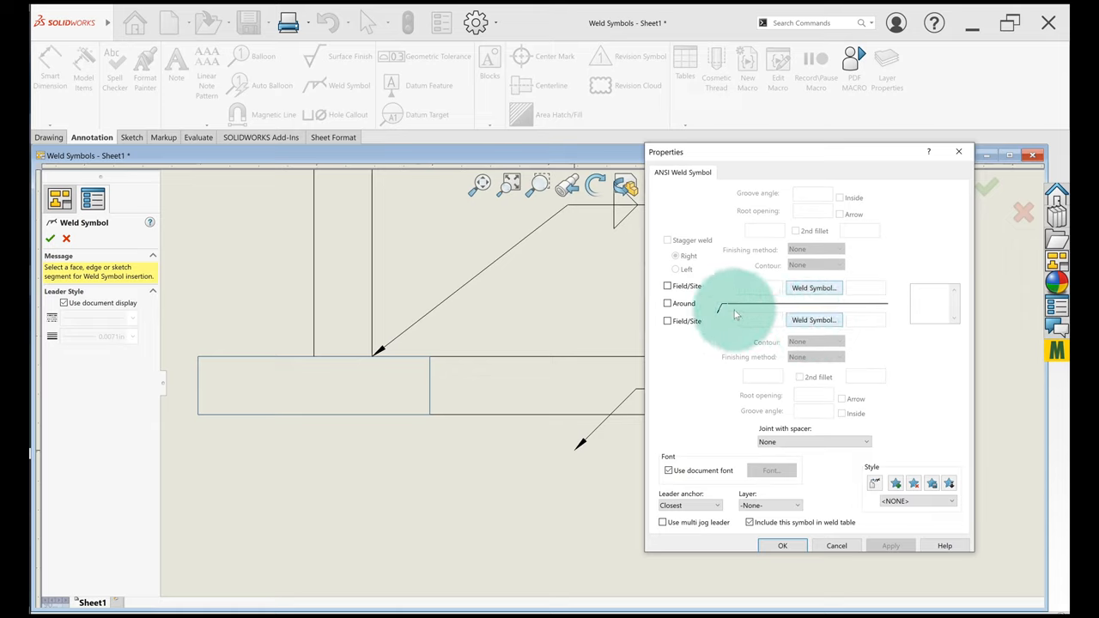
{"action": "left_click", "coordinate": [814, 319]}
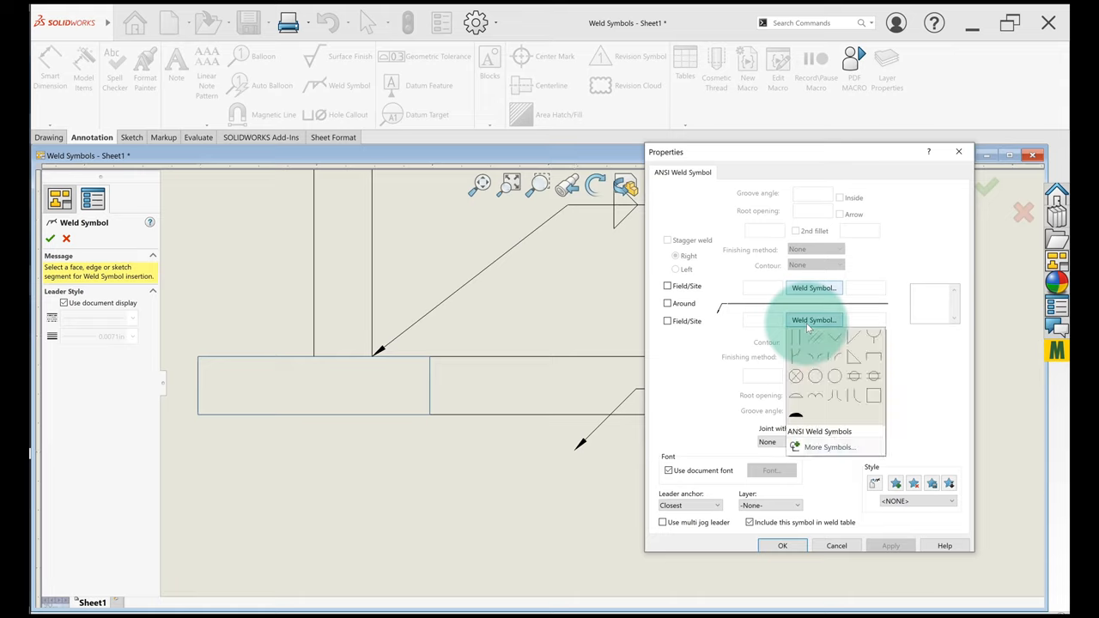
{"action": "mouse_move", "coordinate": [852, 368]}
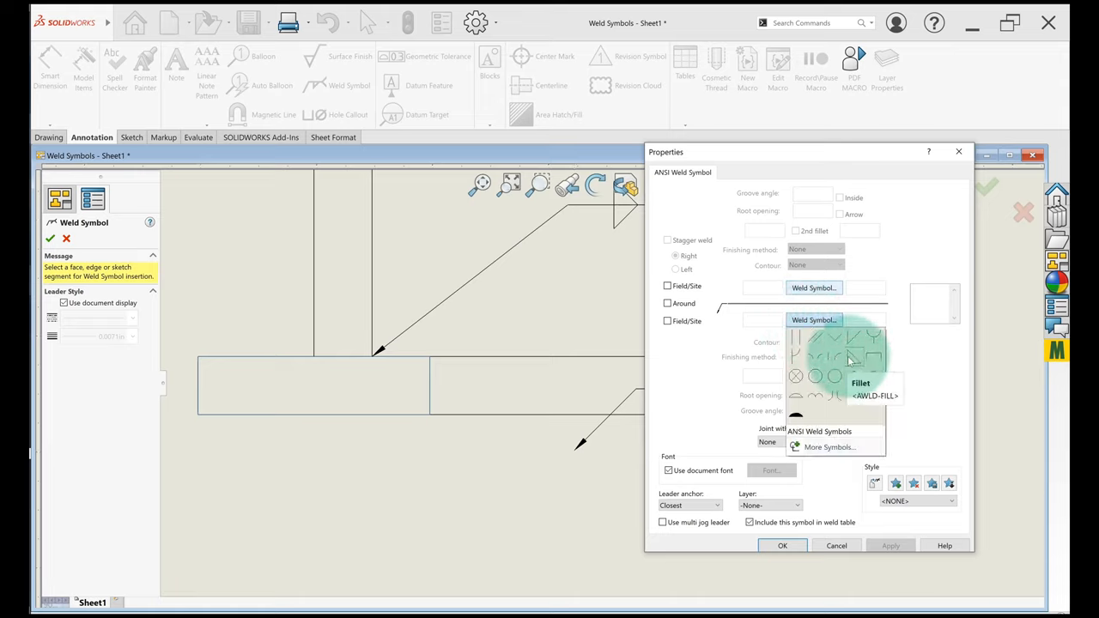
{"action": "mouse_move", "coordinate": [835, 342]}
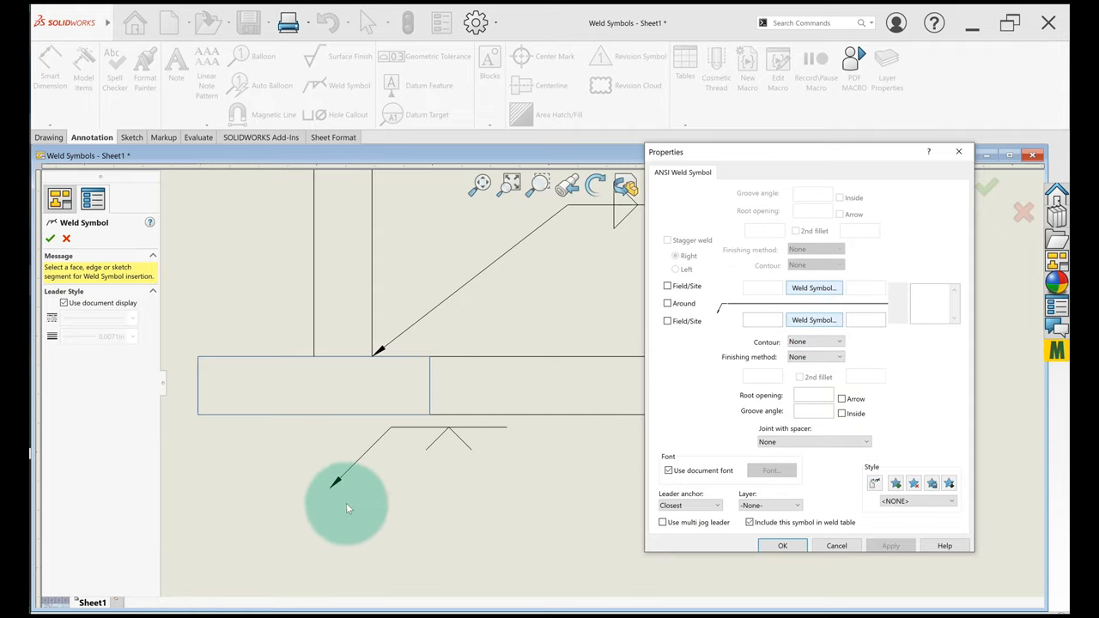
{"action": "mouse_move", "coordinate": [433, 579]}
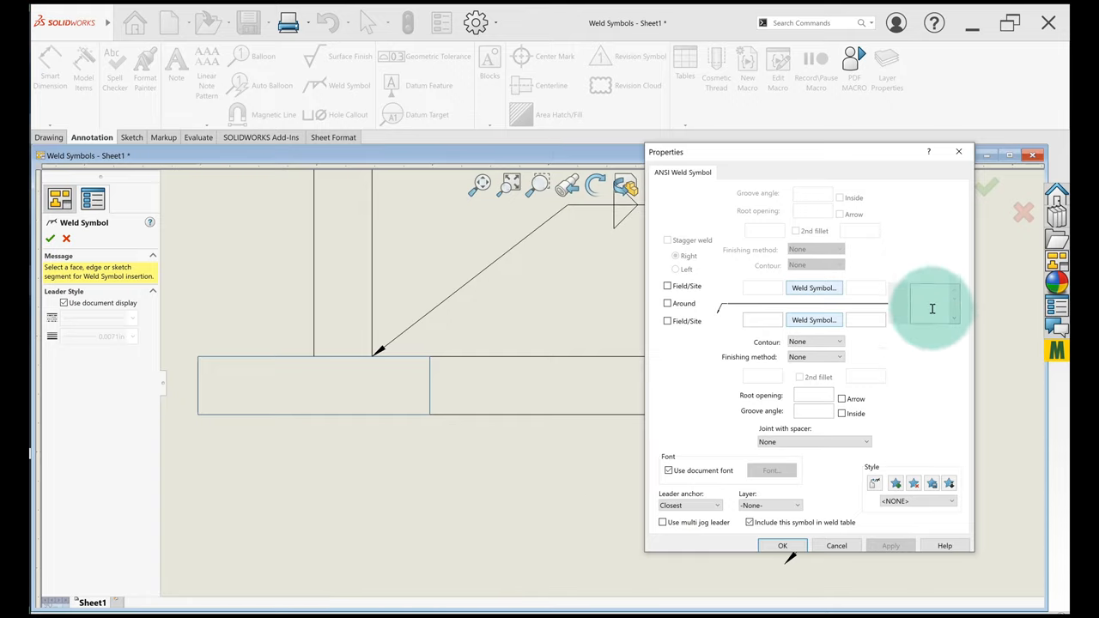
{"action": "mouse_move", "coordinate": [926, 302]}
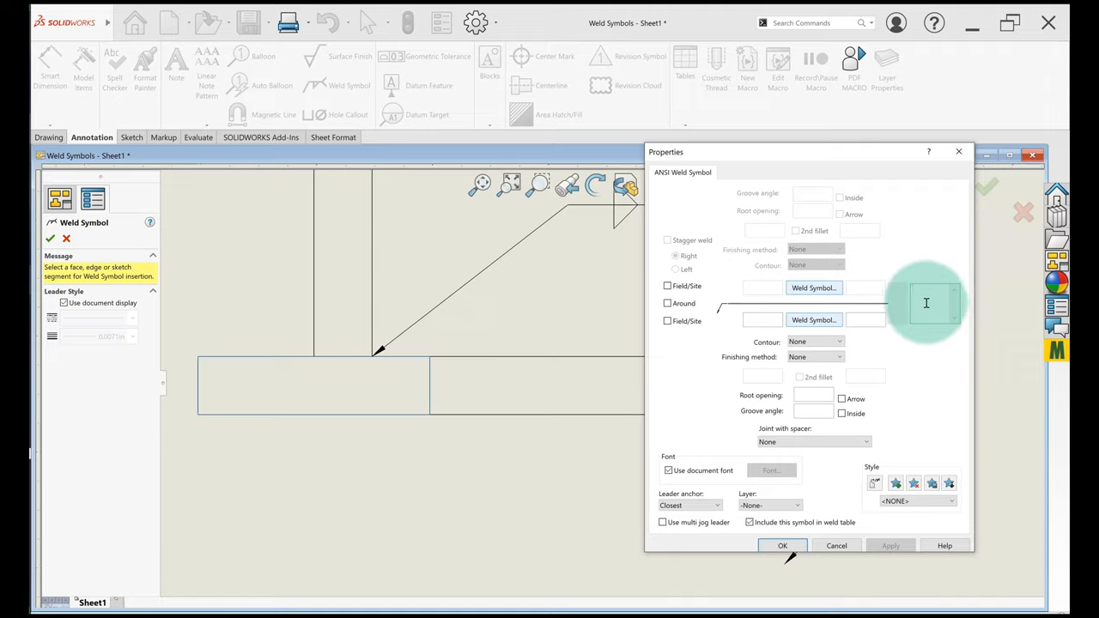
{"action": "mouse_move", "coordinate": [933, 308]}
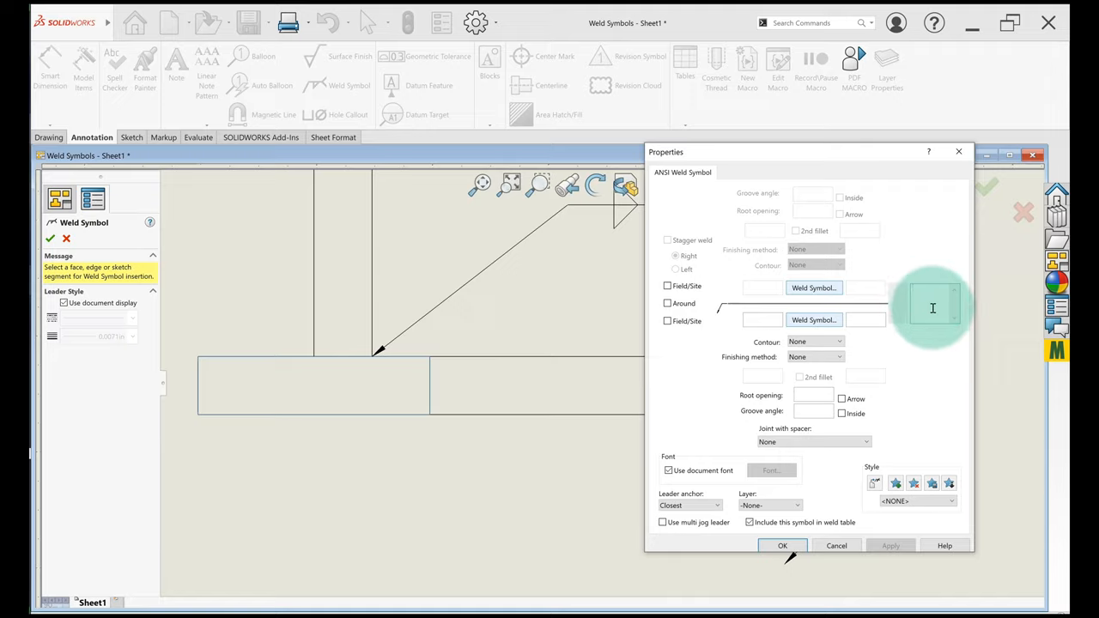
- Give the V-groove symbol a TYP tail note, leave All Around off, and drop it on the T-joint drawing
{"action": "type", "text": "TYP"}
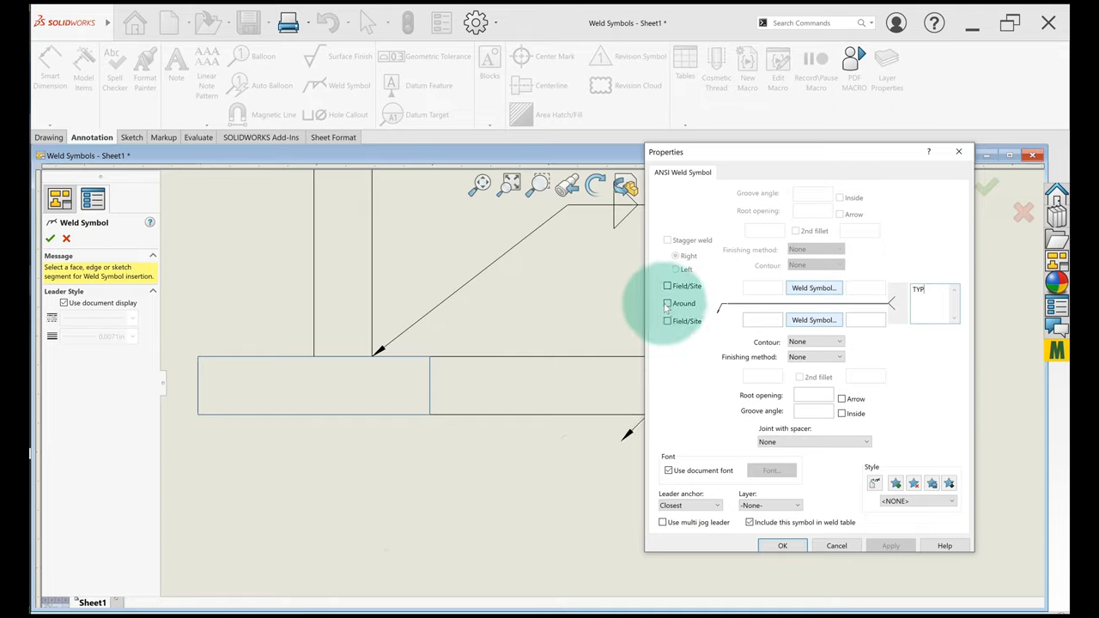
{"action": "left_click", "coordinate": [666, 302]}
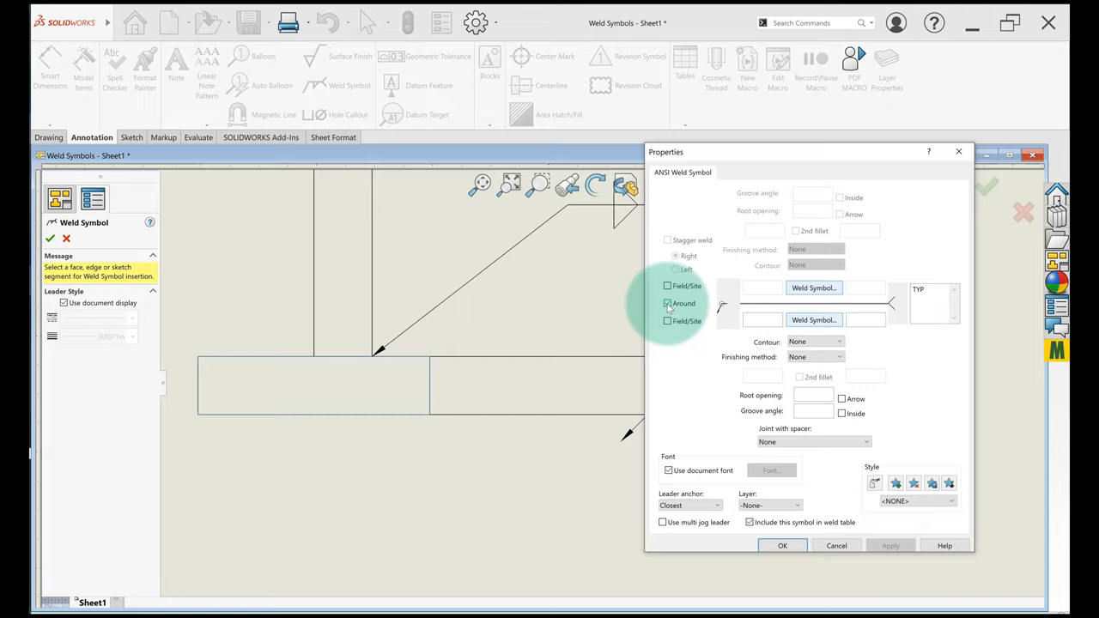
{"action": "left_click", "coordinate": [667, 303]}
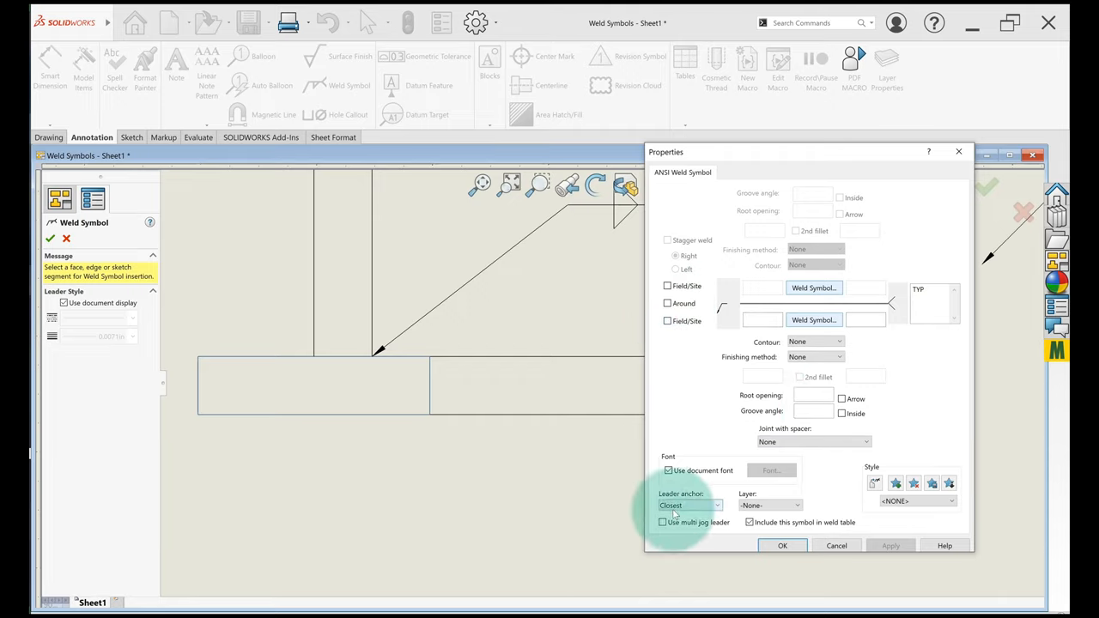
{"action": "left_click", "coordinate": [400, 527]}
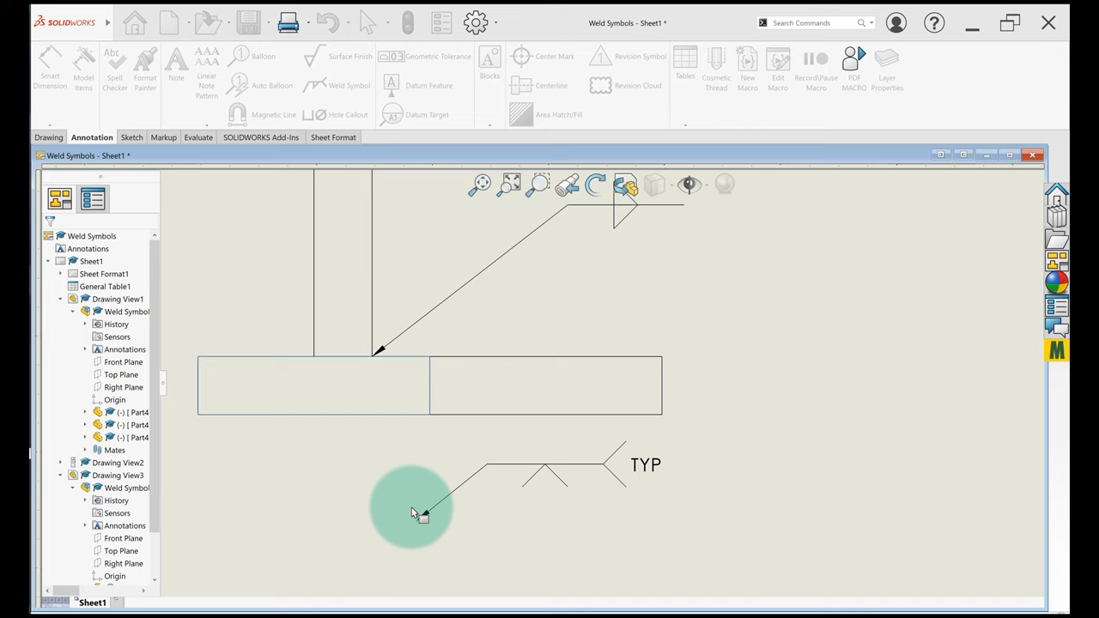
- Anchor the TYP weld symbol's leader on the T-joint edge and confirm it
{"action": "left_click", "coordinate": [546, 464]}
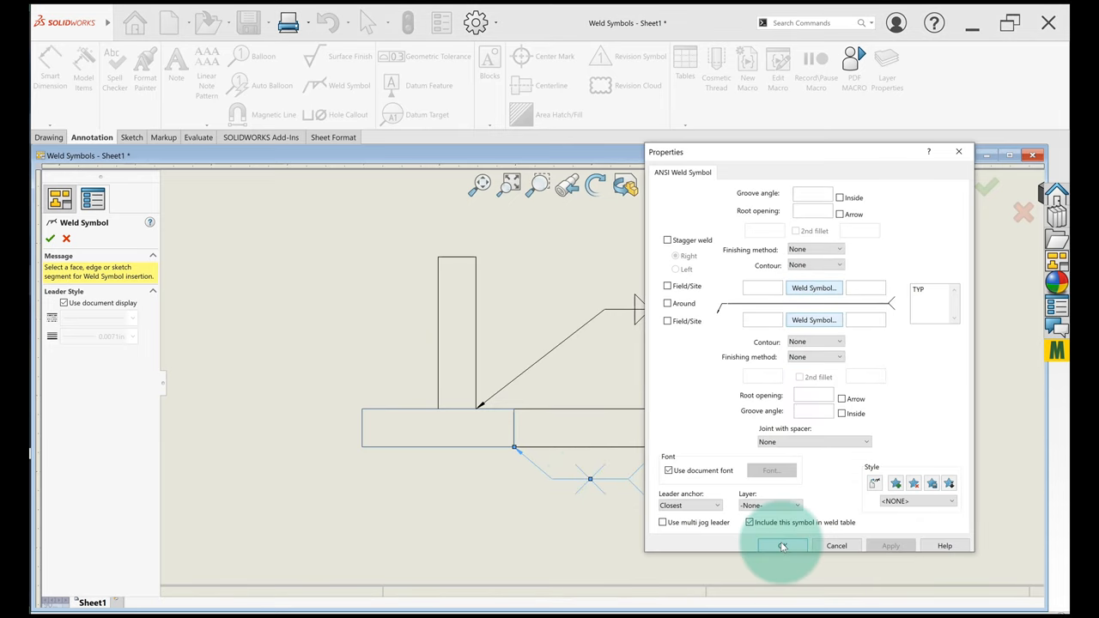
{"action": "left_click", "coordinate": [783, 546]}
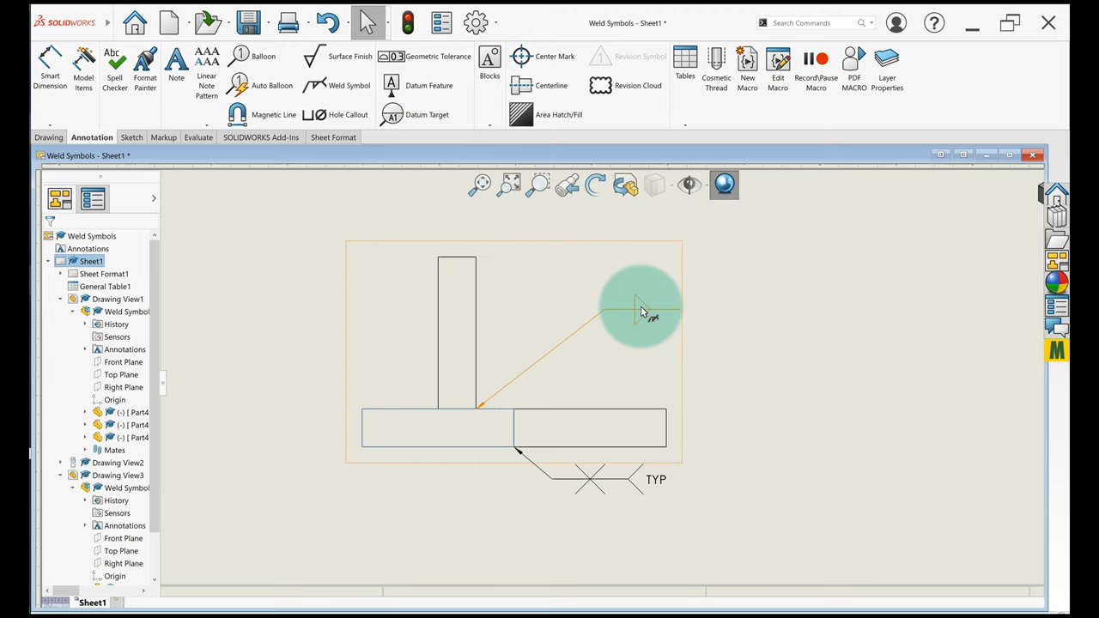
- Check the upper weld symbol's properties, then minimize the Weld Symbols drawing
{"action": "left_click", "coordinate": [639, 309]}
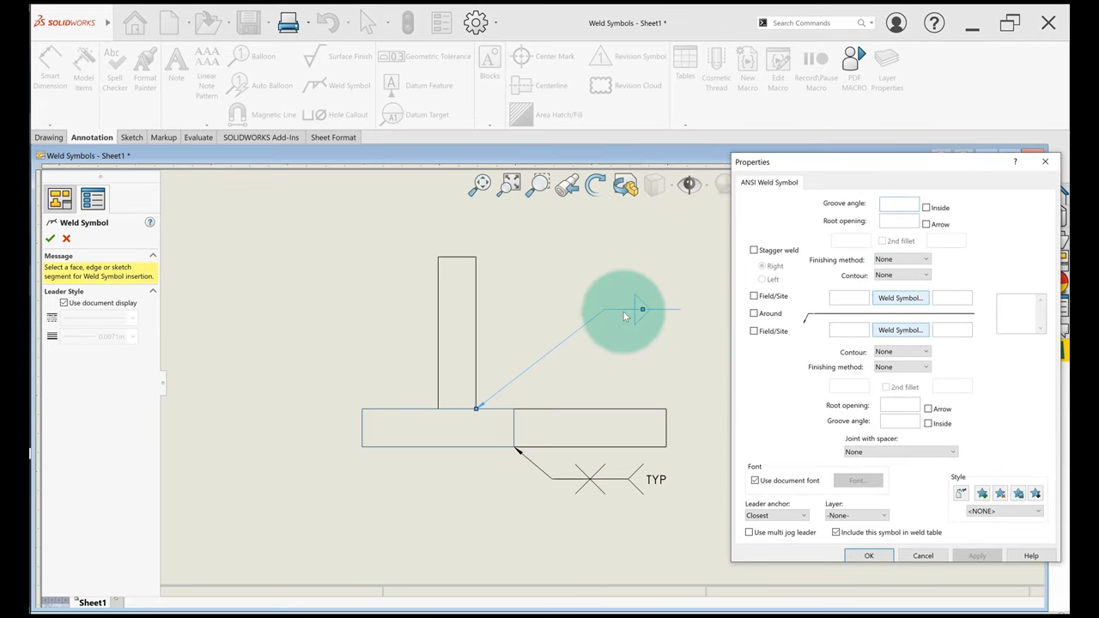
{"action": "left_click", "coordinate": [900, 299]}
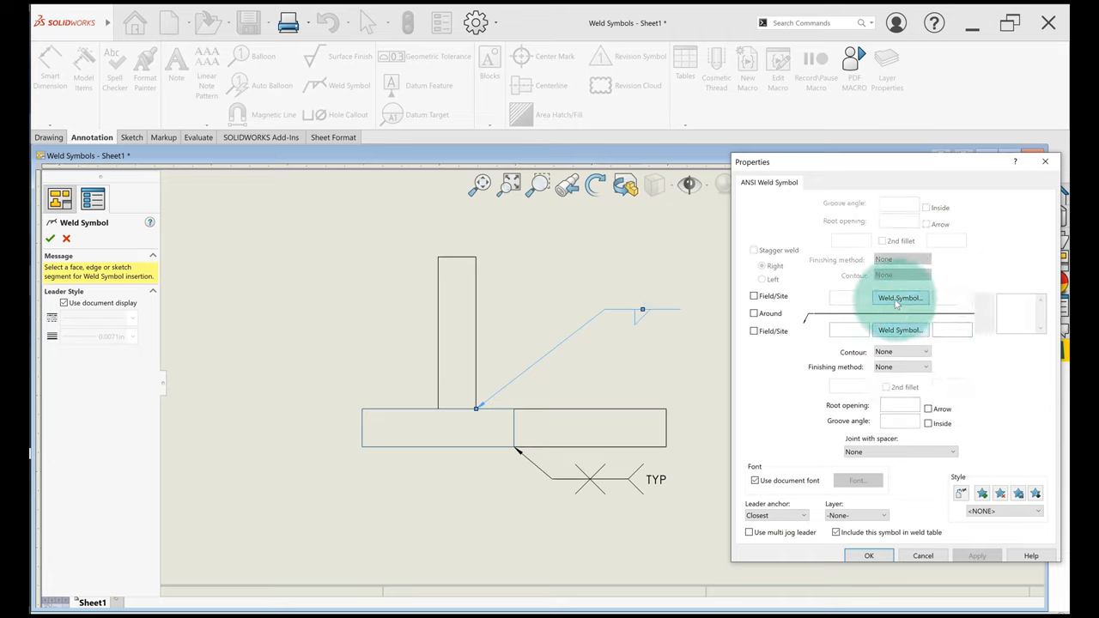
{"action": "left_click", "coordinate": [900, 299]}
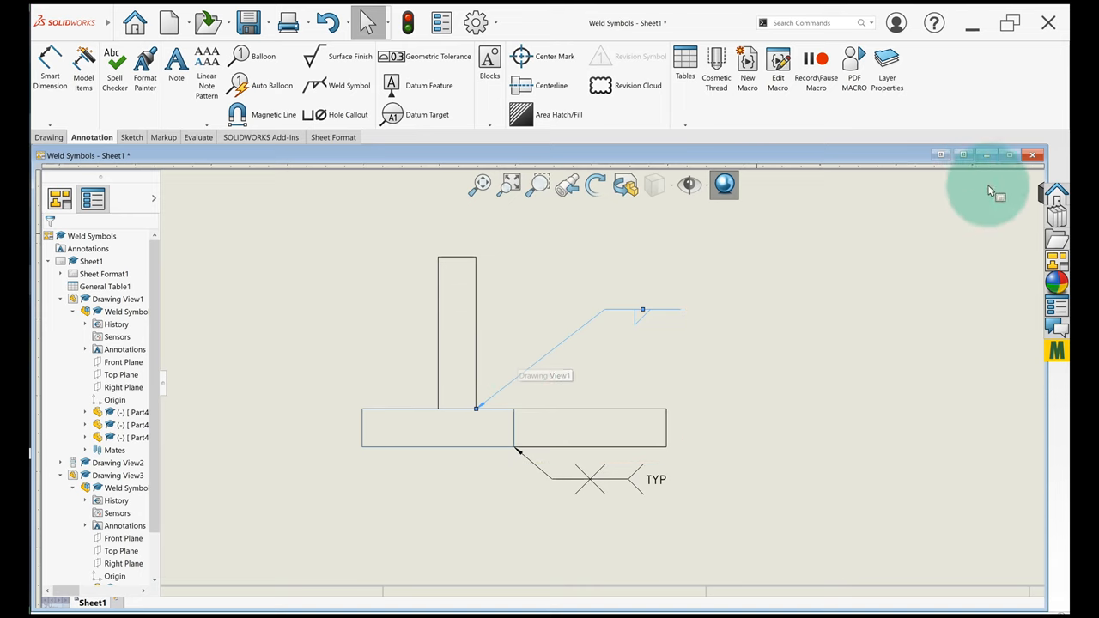
{"action": "left_click", "coordinate": [575, 605]}
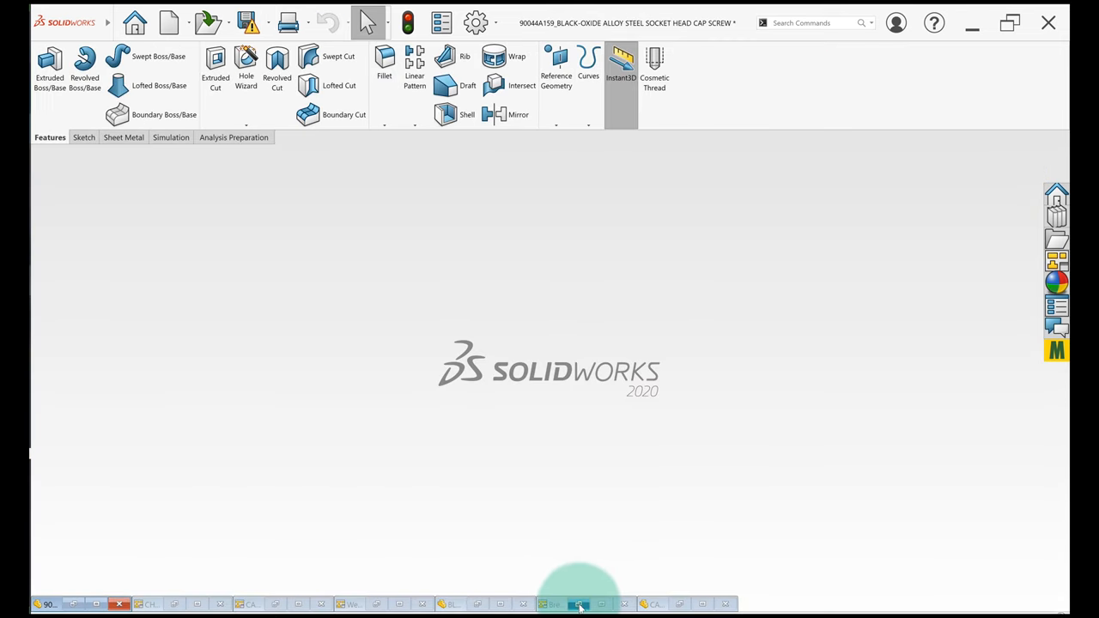
- Bring up the CHUCK STOP MULTIDETAIL drawing and the properties of its 3 PLACES SEE NOTE 2 weld note
{"action": "left_click", "coordinate": [580, 605]}
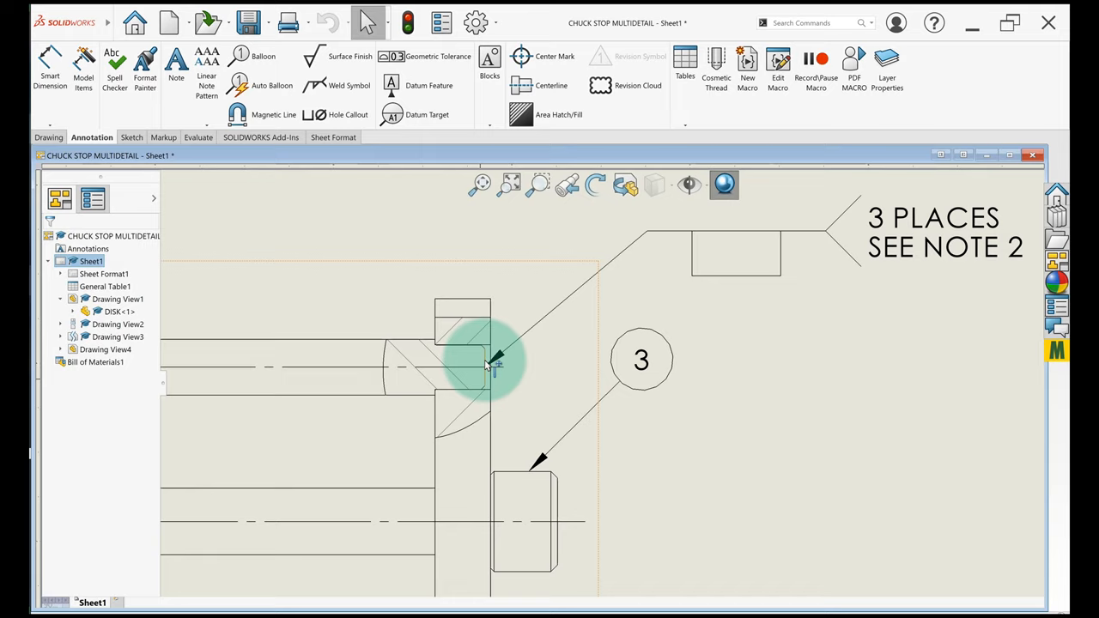
{"action": "mouse_move", "coordinate": [501, 365]}
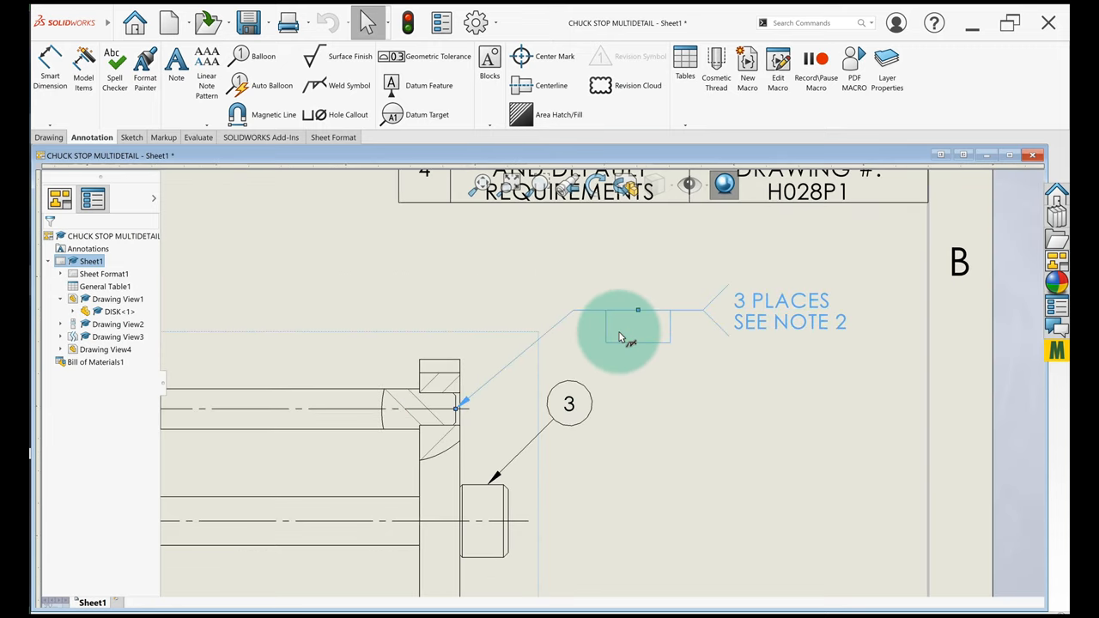
{"action": "left_click", "coordinate": [314, 86]}
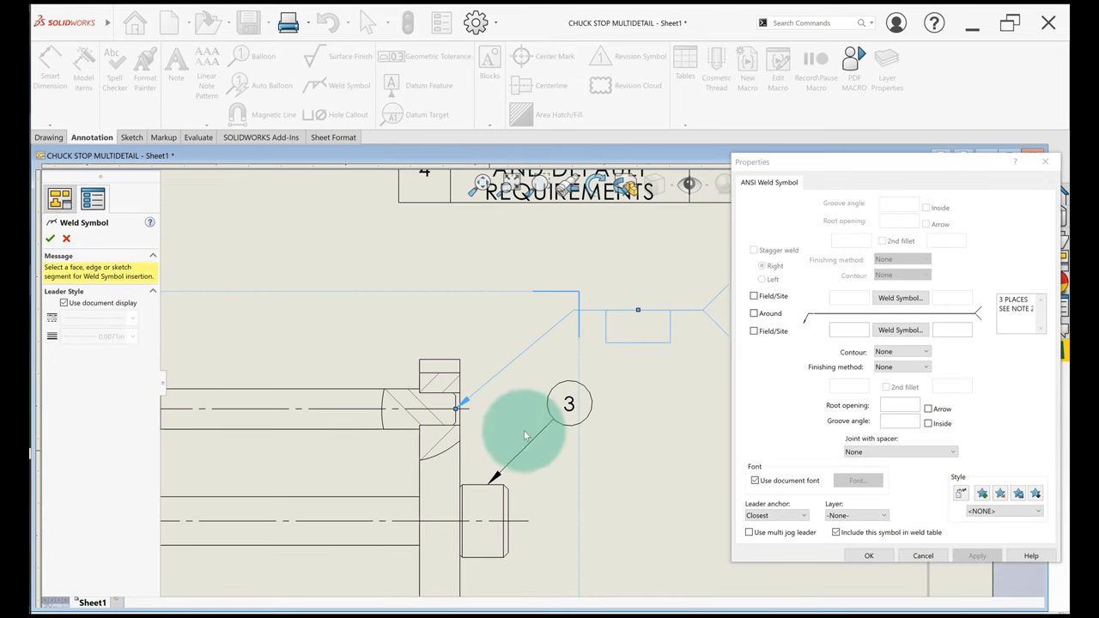
- View the plug weld type in the symbol palette and confirm the 3 PLACES SEE NOTE 2 note unchanged
{"action": "left_click", "coordinate": [900, 330]}
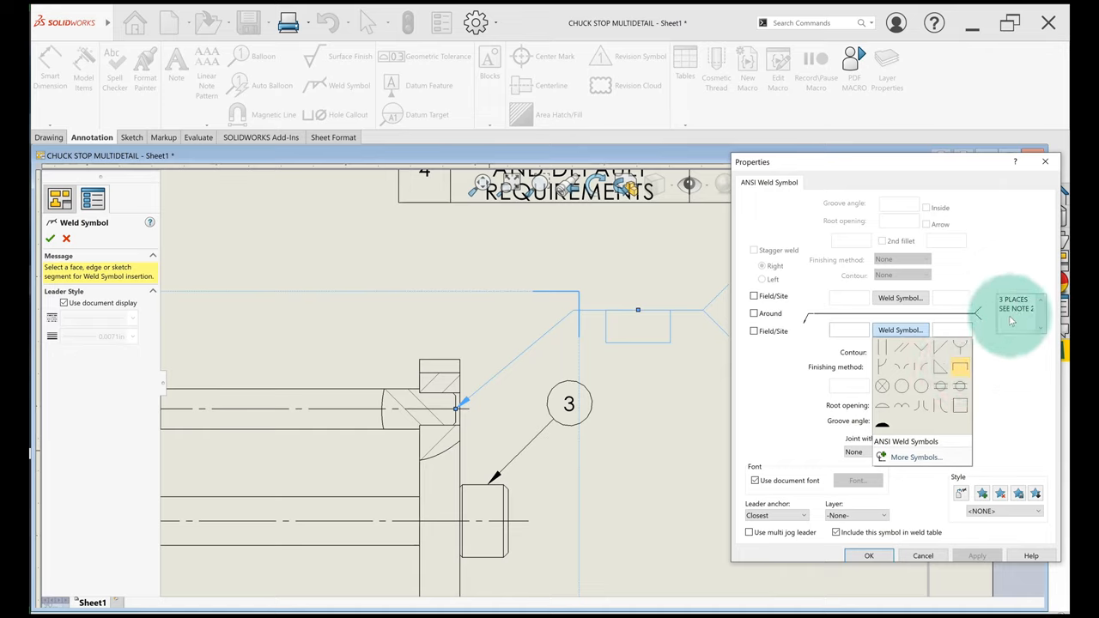
{"action": "left_click", "coordinate": [900, 330]}
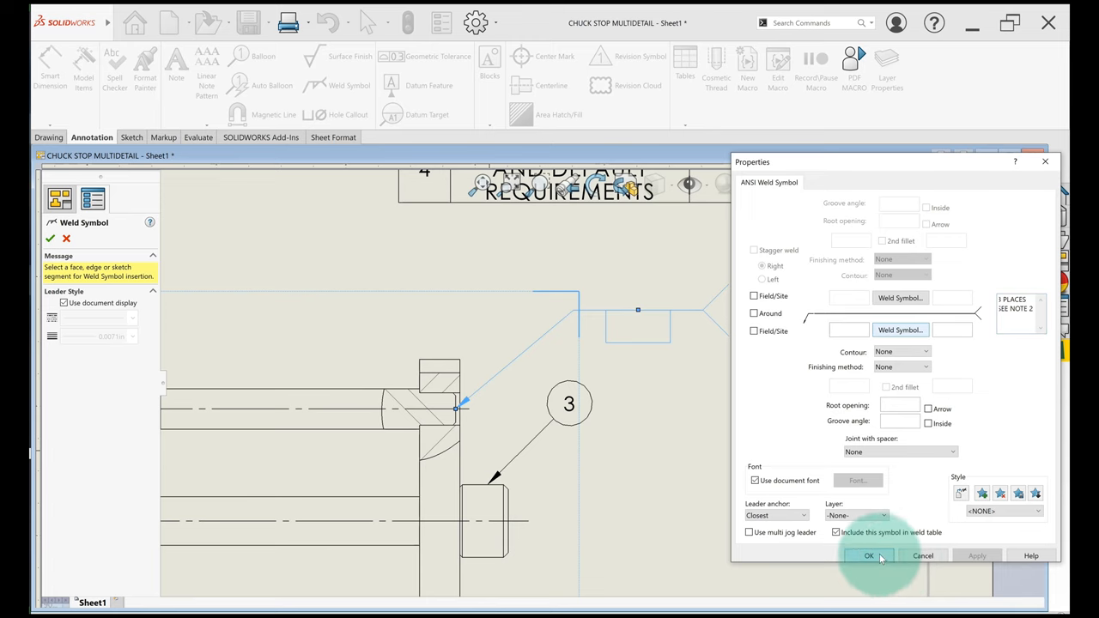
{"action": "left_click", "coordinate": [870, 556]}
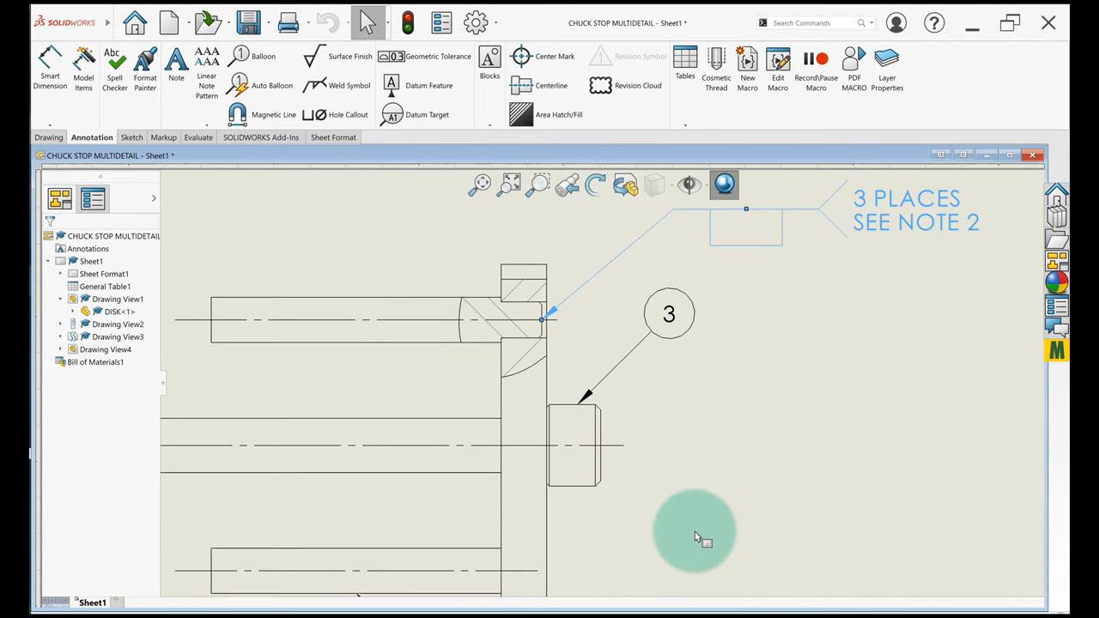